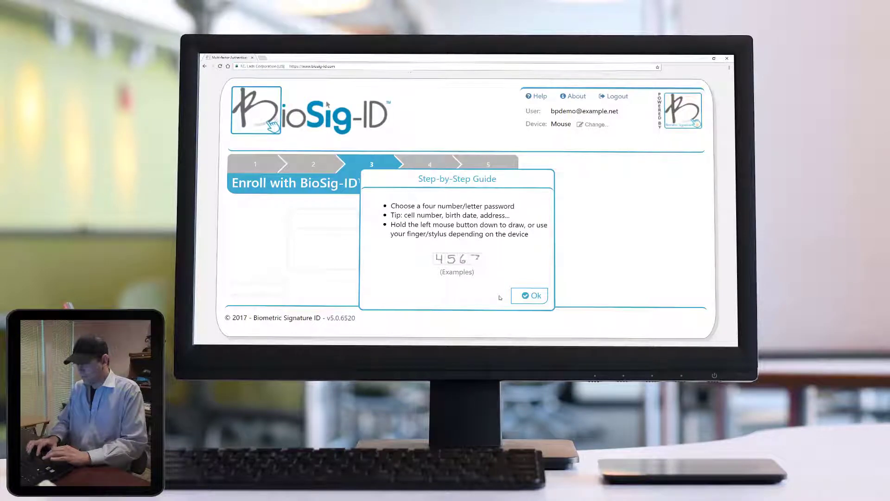
pyautogui.click(529, 296)
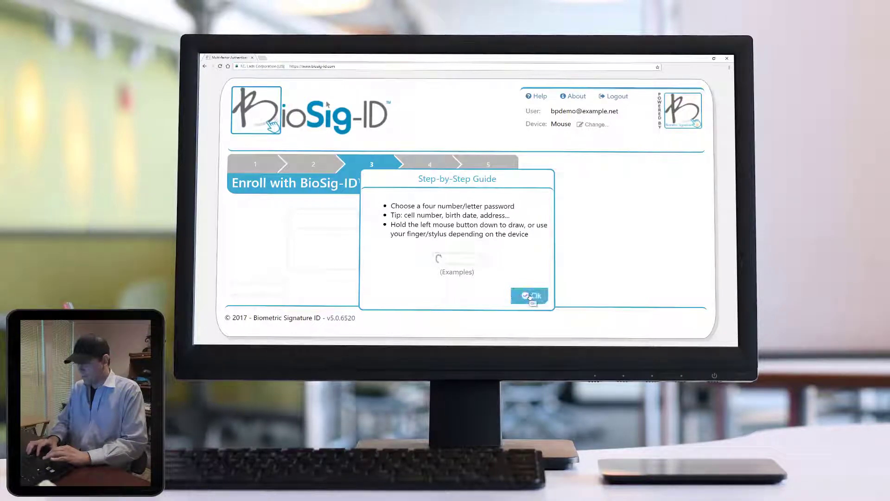
pyautogui.click(529, 296)
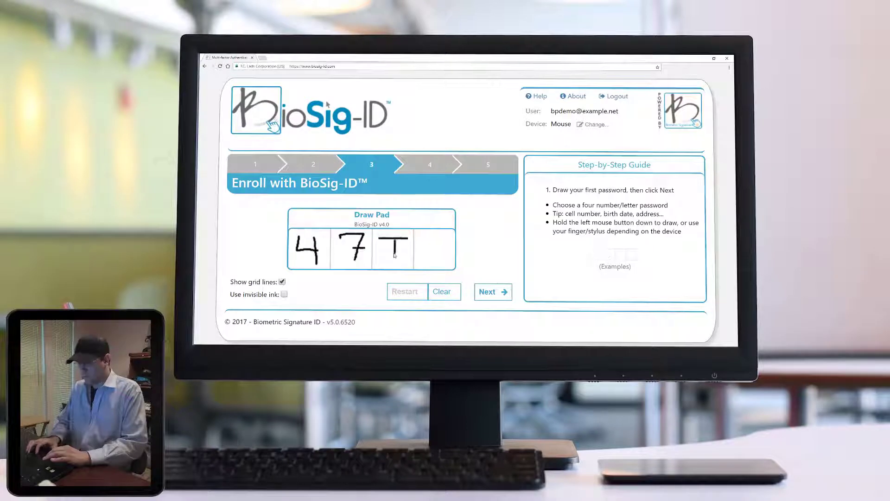
pyautogui.moveTo(422, 238); pyautogui.dragTo(440, 261)
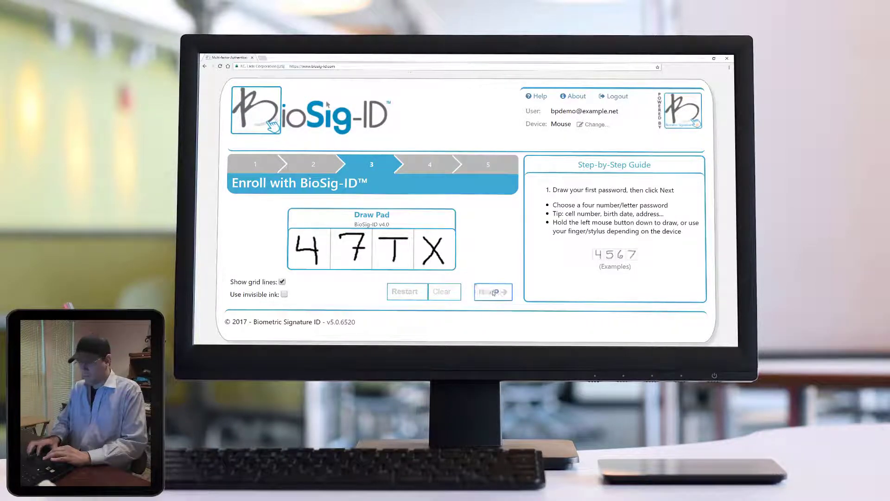
# Submit the first 47TX drawing and redraw 47TX as the second attempt.
pyautogui.click(492, 292)
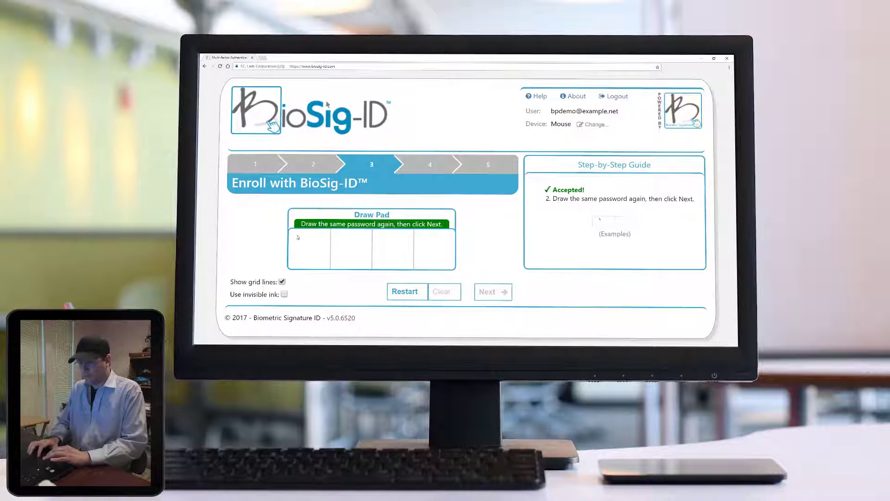
pyautogui.moveTo(318, 233); pyautogui.dragTo(309, 258)
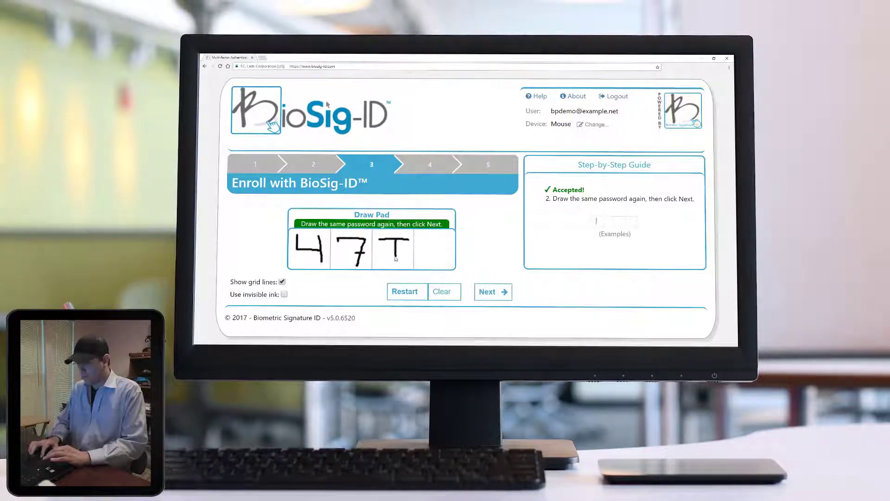
pyautogui.moveTo(417, 241); pyautogui.dragTo(449, 267)
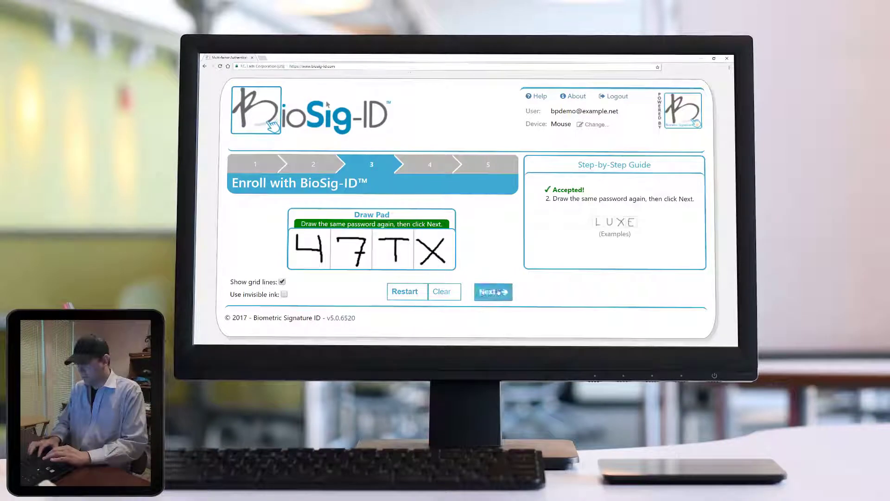
pyautogui.click(491, 291)
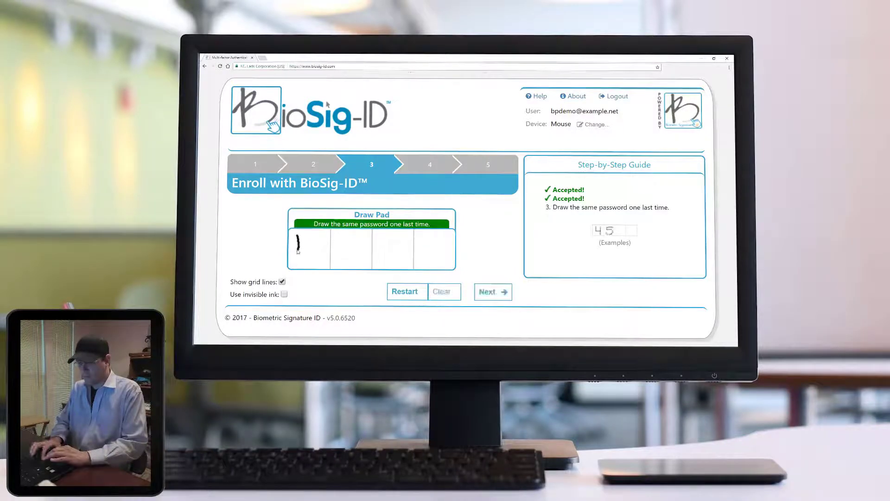
pyautogui.moveTo(306, 250); pyautogui.dragTo(352, 250)
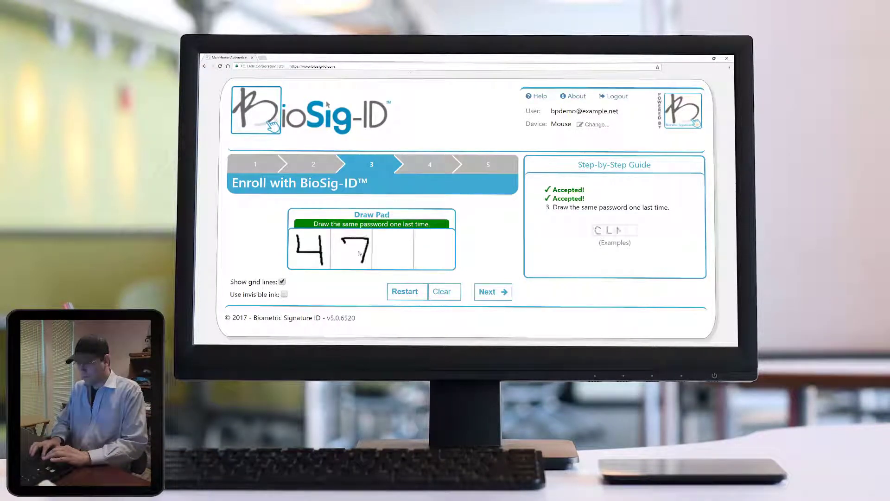
pyautogui.moveTo(397, 235); pyautogui.dragTo(448, 262)
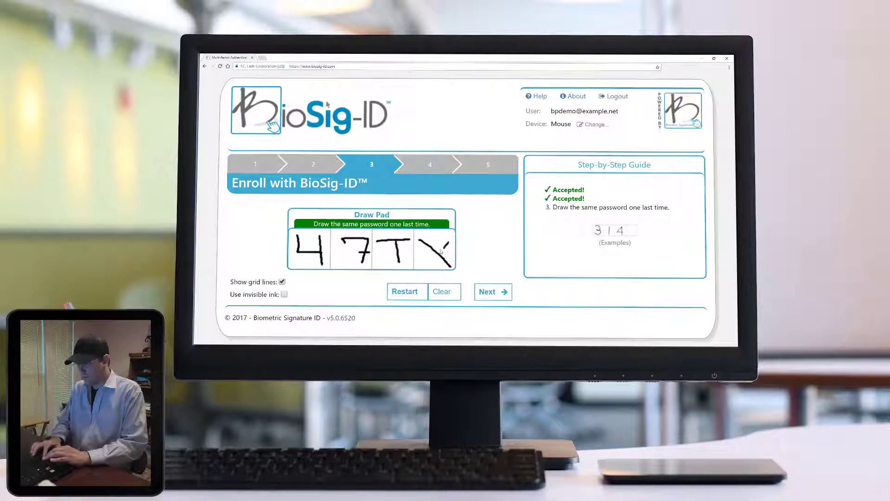
pyautogui.click(490, 291)
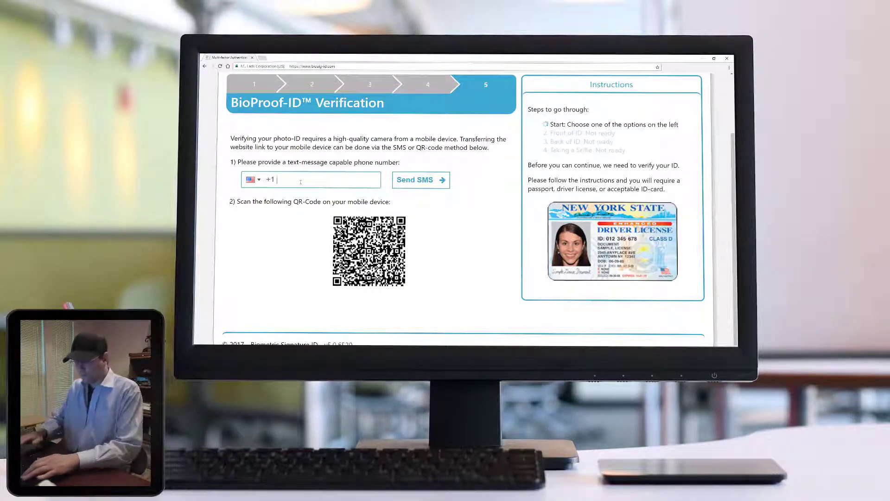
# Enter the phone number and send the photo-ID verification link by SMS.
pyautogui.write('214')
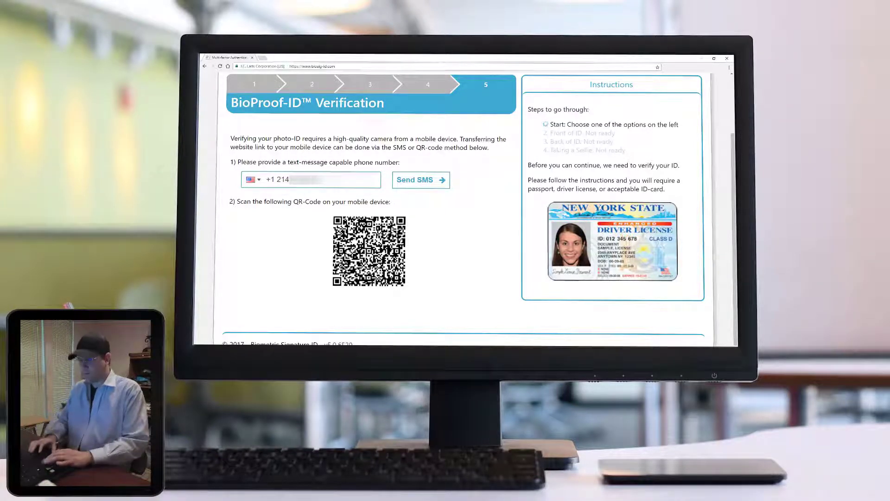
pyautogui.click(420, 180)
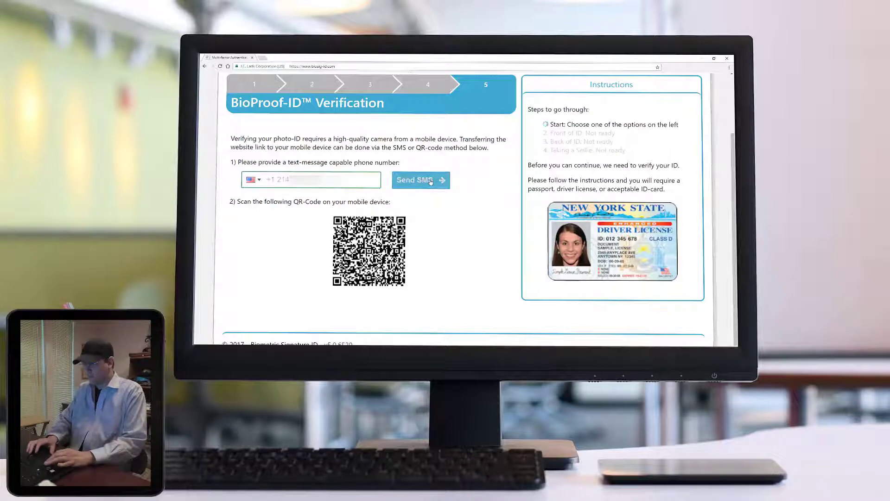
pyautogui.click(420, 179)
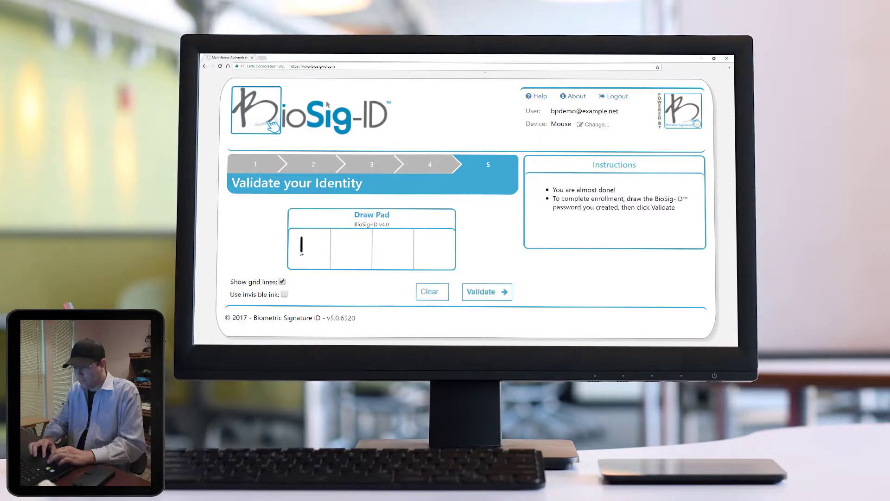
# Redraw 47TX on the Validate your Identity page and validate to complete enrollment.
pyautogui.moveTo(306, 239); pyautogui.dragTo(357, 261)
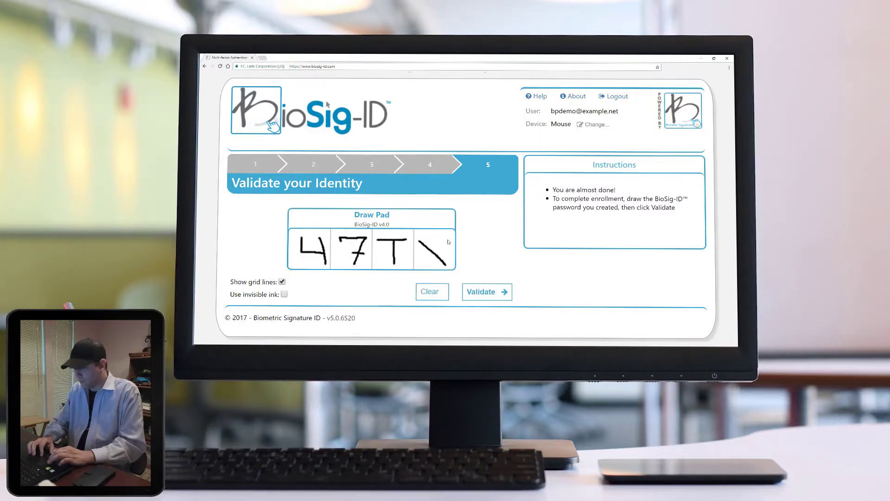
pyautogui.click(485, 291)
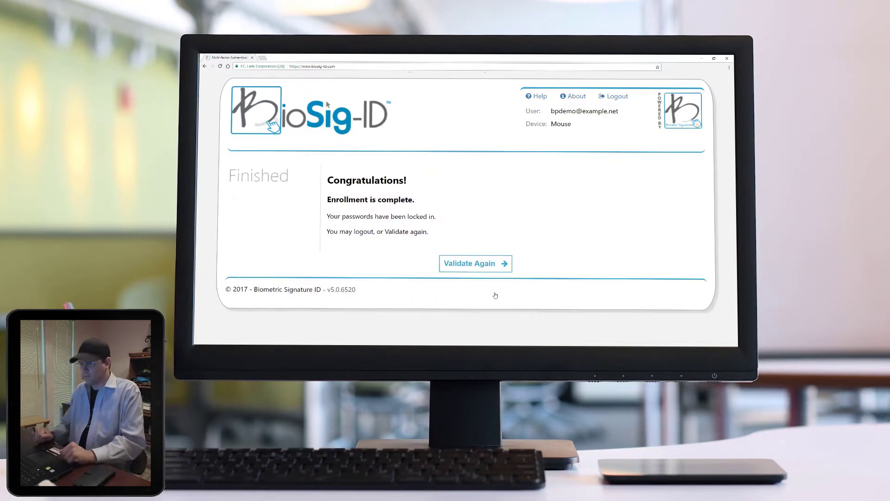